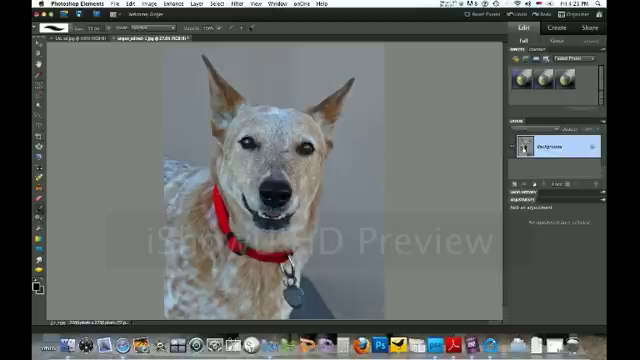
Duplicate the Background layer into Layer 1 with Ctrl/Cmd+J
{"action": "key", "text": "cmd+j"}
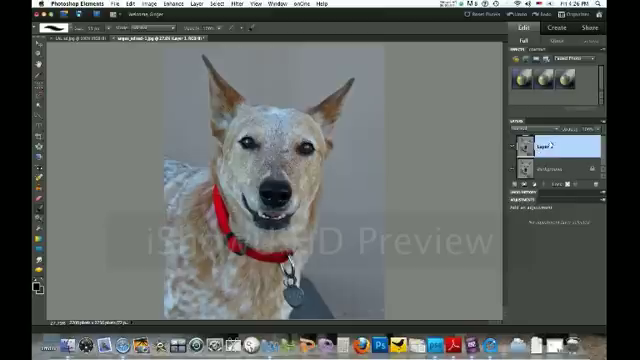
{"action": "left_click", "coordinate": [190, 6]}
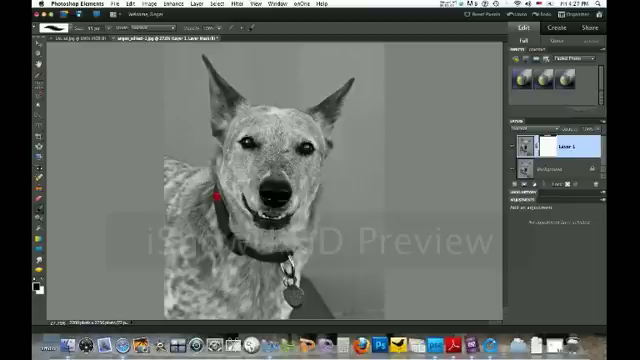
{"action": "left_click_drag", "start_coordinate": [217, 195], "coordinate": [223, 220]}
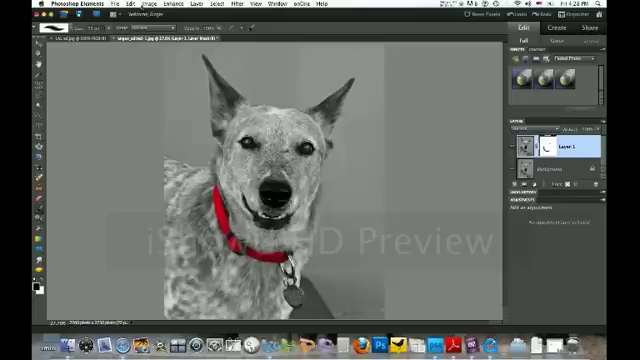
Bring up the Layer menu to reach the flatten command
{"action": "left_click", "coordinate": [201, 8]}
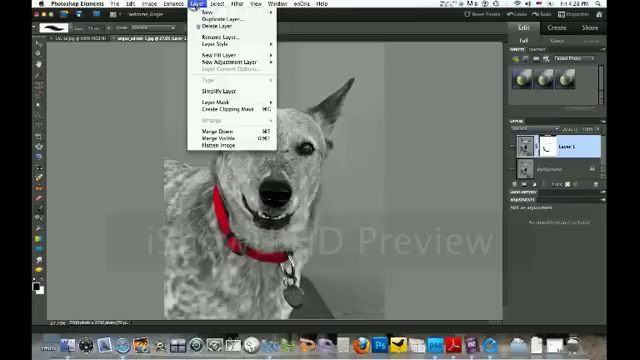